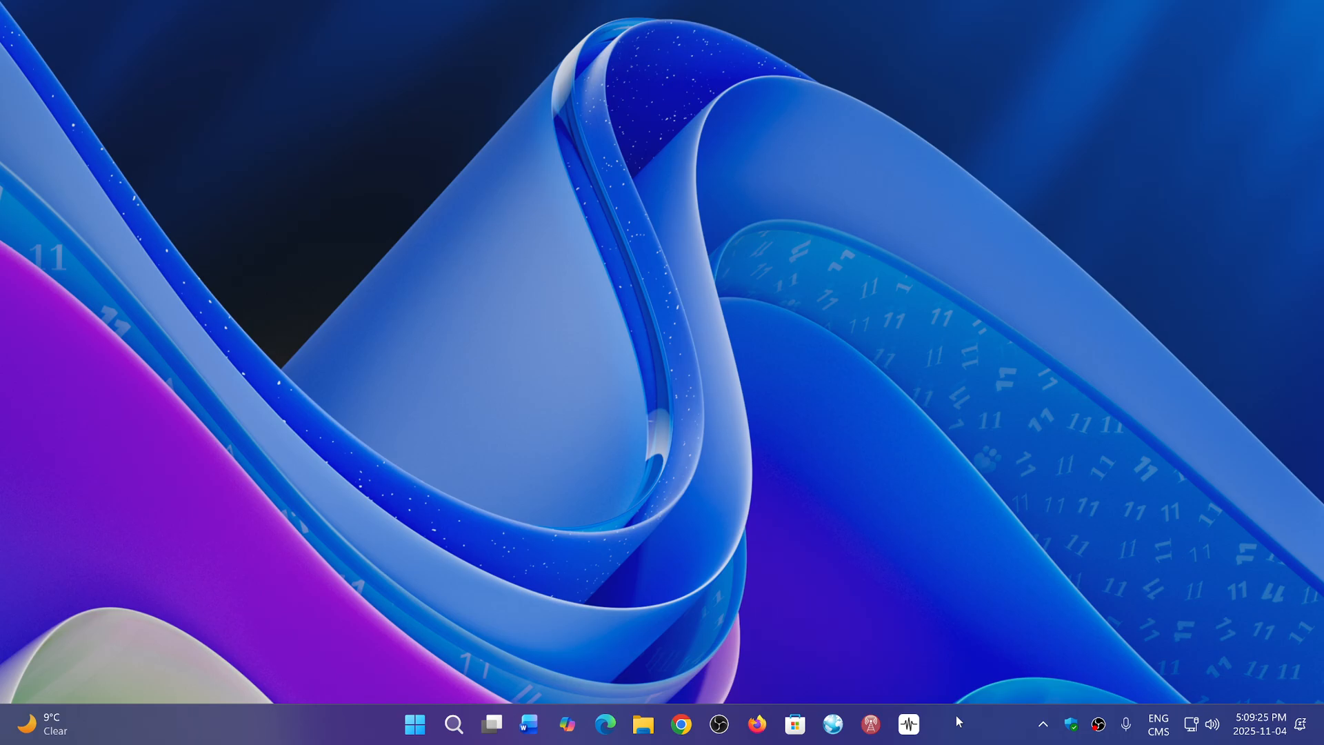
pyautogui.moveTo(492, 706)
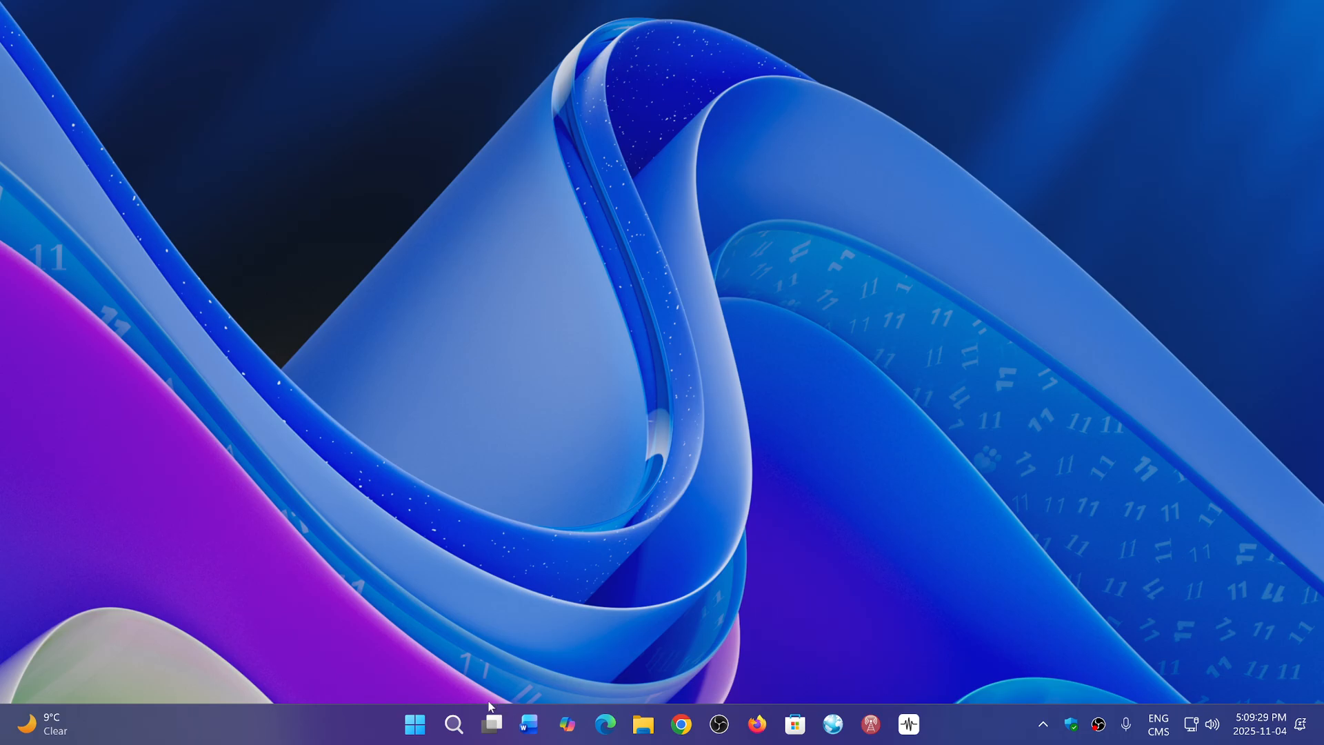
# Launch the Settings app from the Start menu's pinned apps
pyautogui.click(414, 723)
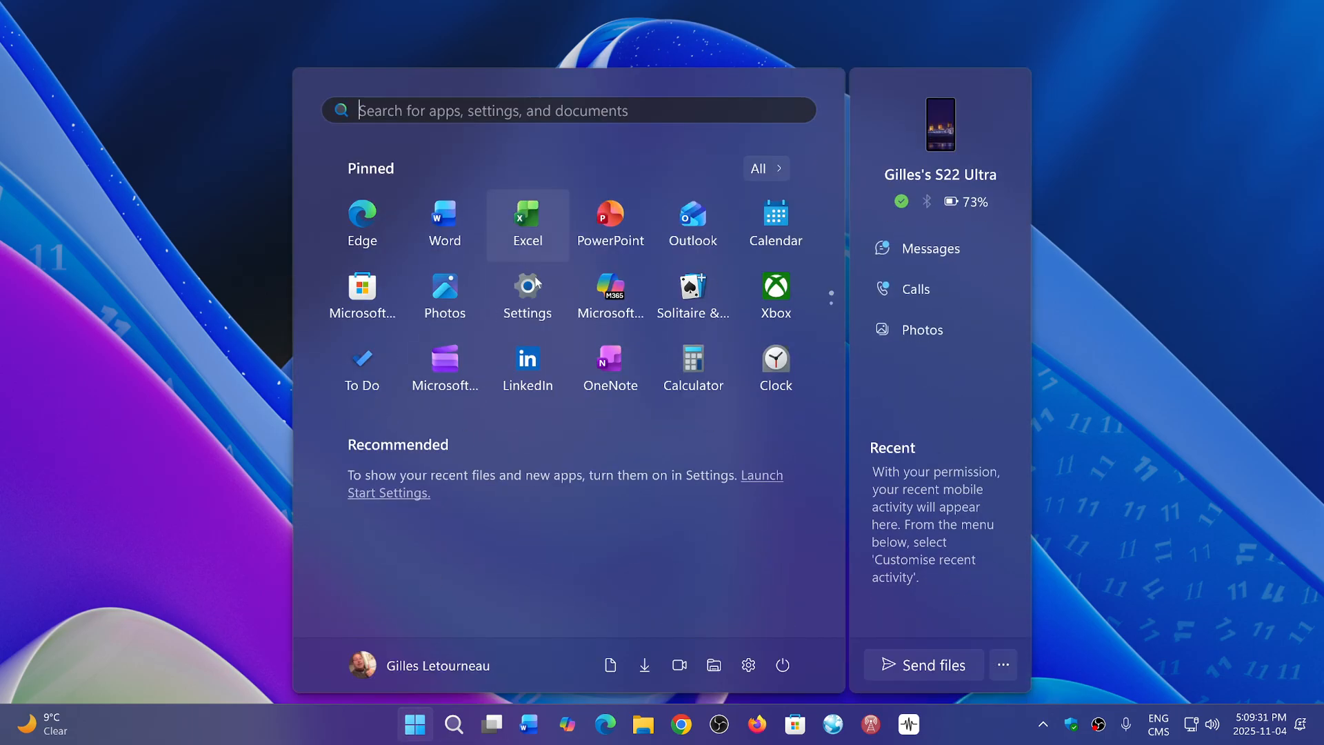
pyautogui.click(527, 289)
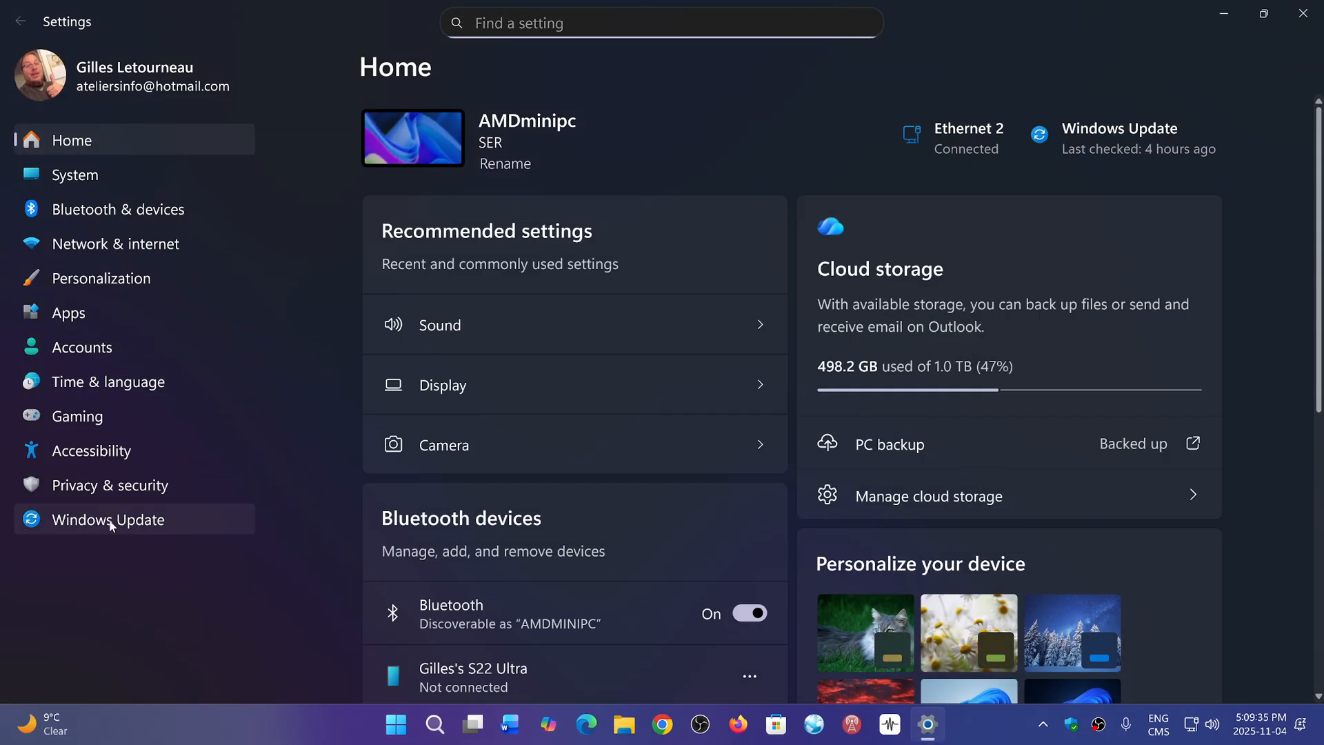
# View the Windows Update page, confirm the PC is up to date, and close Settings
pyautogui.click(107, 519)
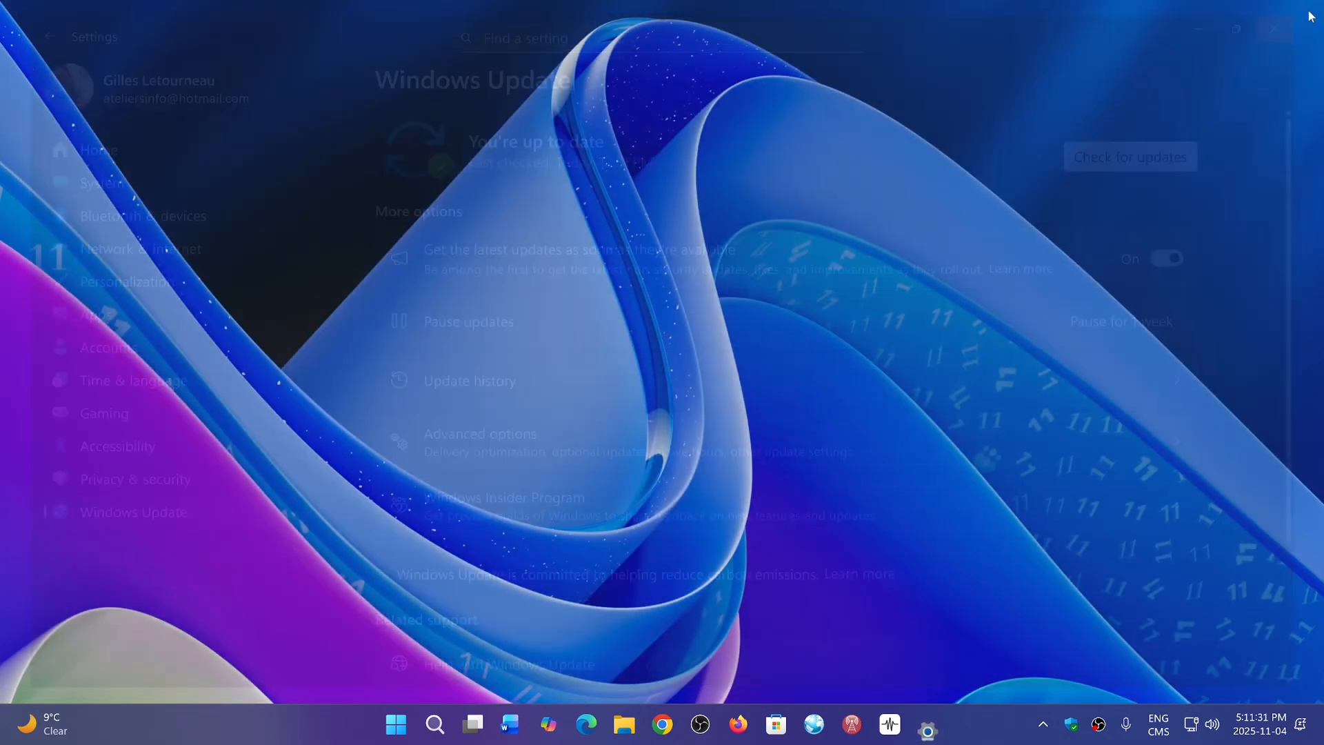
pyautogui.click(1275, 27)
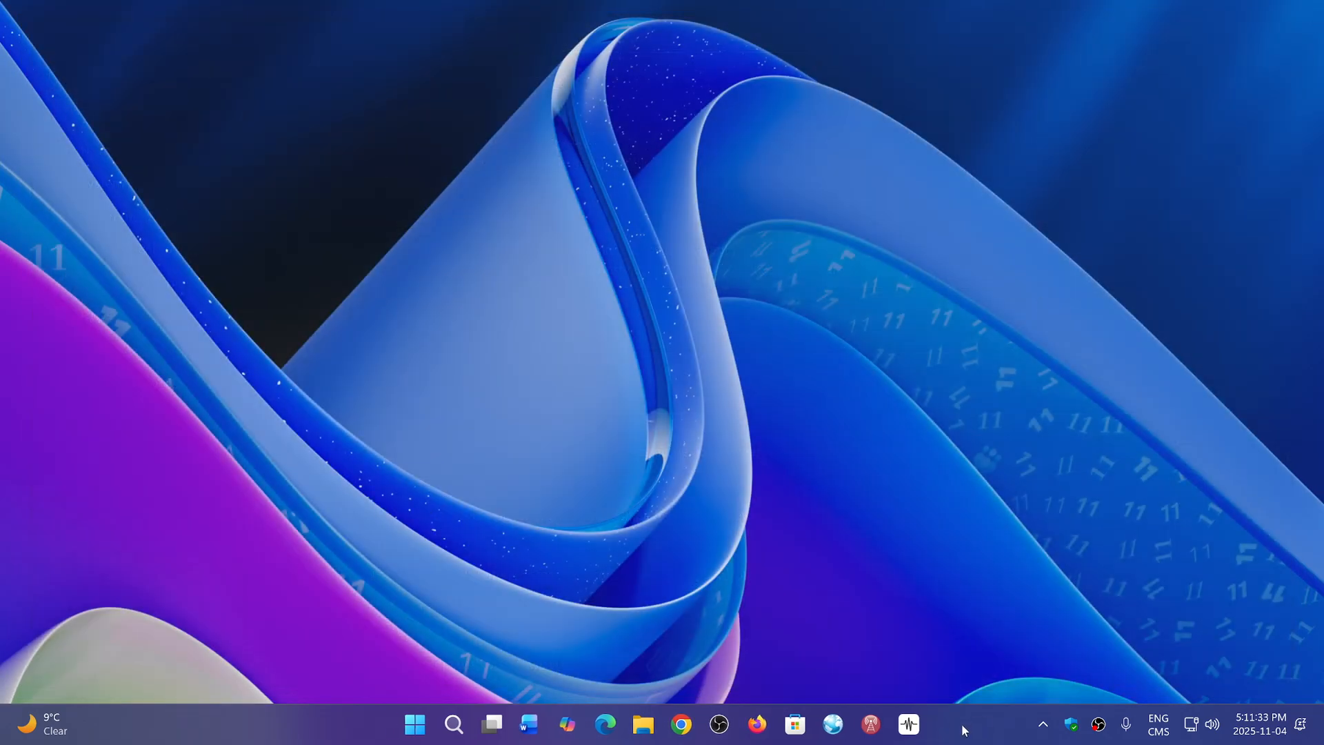